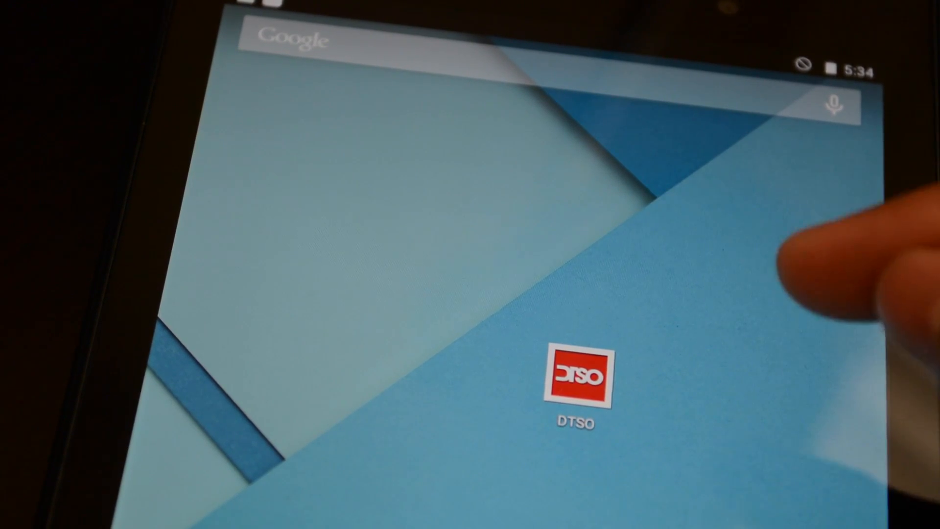
Launch DTSO from the tablet home screen and view its widget toggles
{"action": "left_click", "coordinate": [579, 378]}
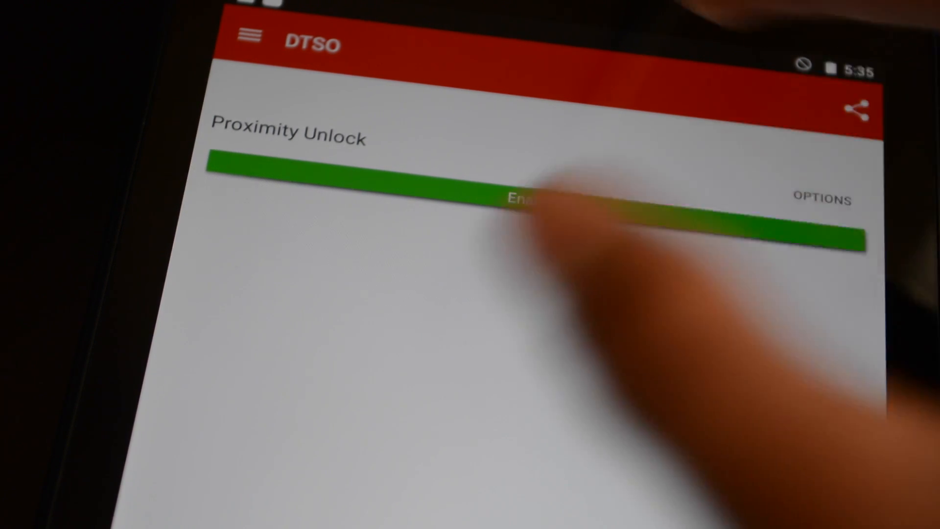
{"action": "left_click", "coordinate": [535, 200]}
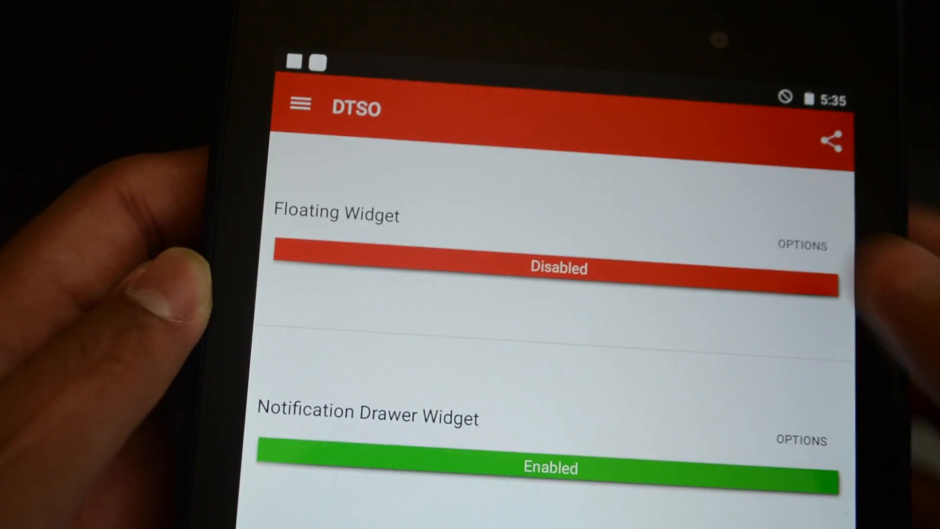
{"action": "left_click", "coordinate": [551, 266]}
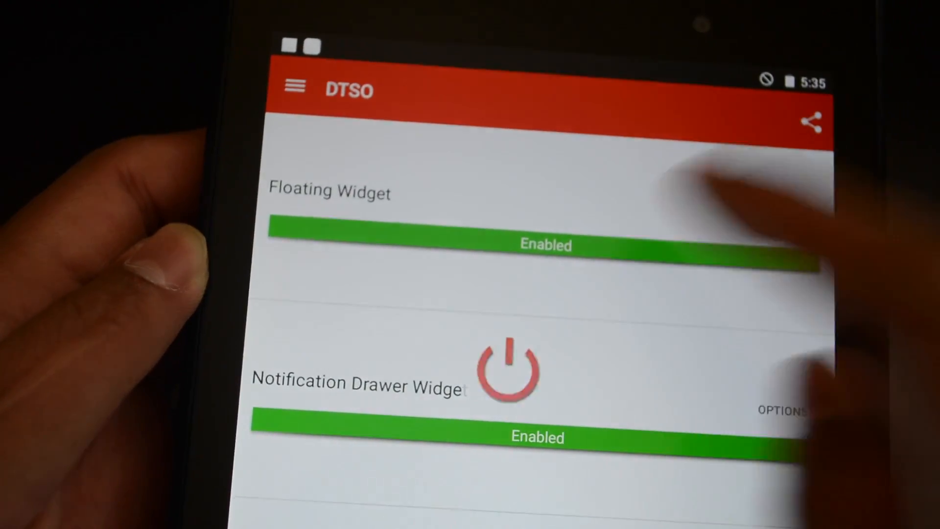
{"action": "left_click", "coordinate": [536, 245]}
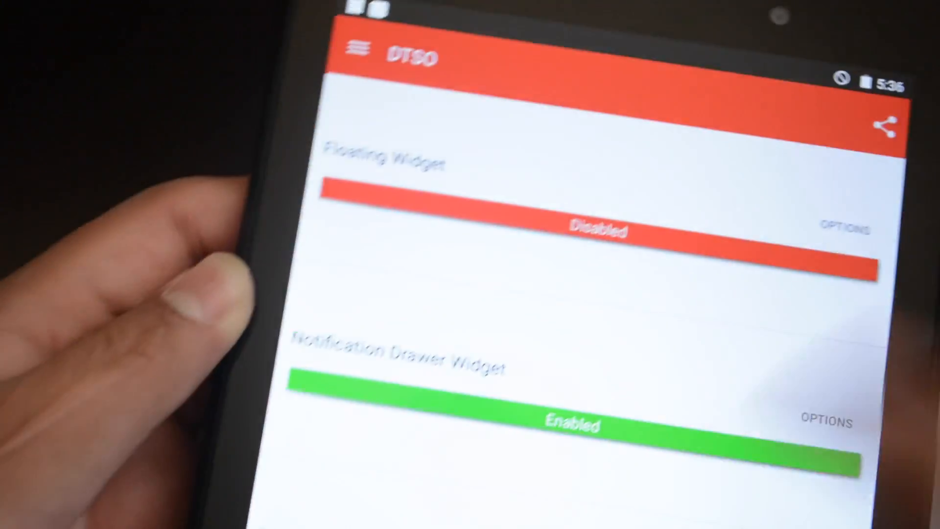
{"action": "scroll", "scroll_direction": "down", "scroll_amount": 3}
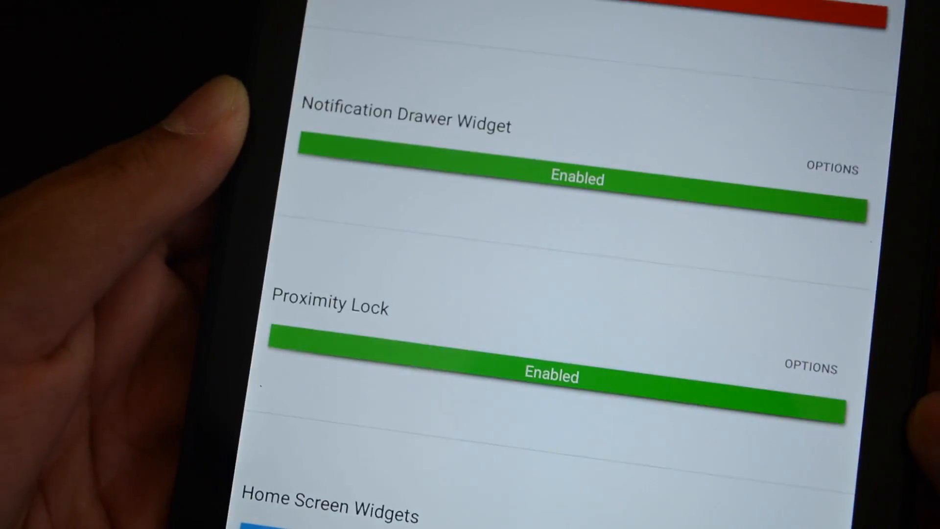
{"action": "scroll", "scroll_direction": "down", "scroll_amount": 3}
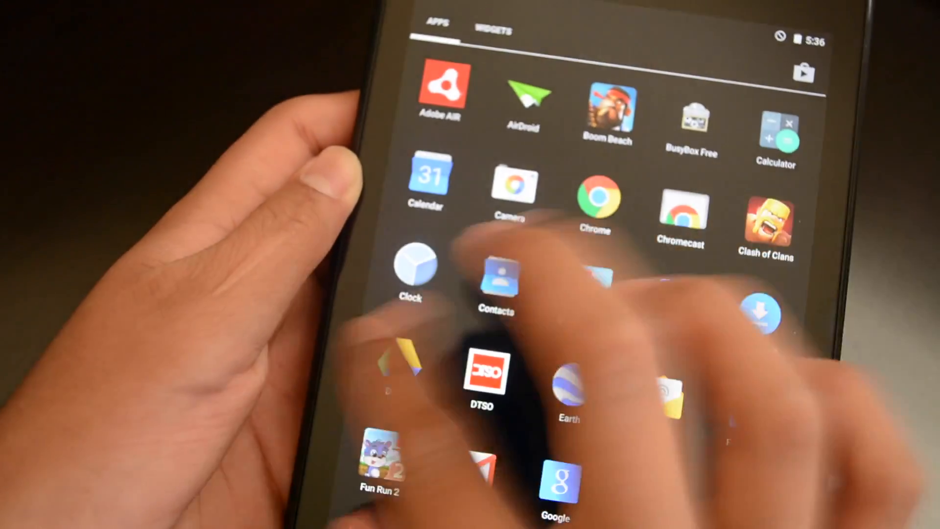
Browse the Widgets list and add the DTSO lock widget to the home screen
{"action": "left_click", "coordinate": [491, 30]}
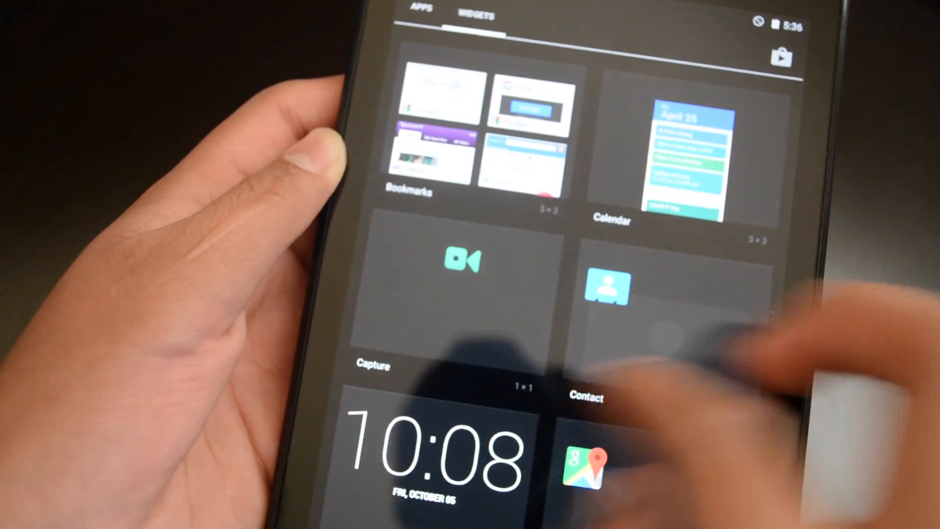
{"action": "scroll", "scroll_direction": "down", "scroll_amount": 3}
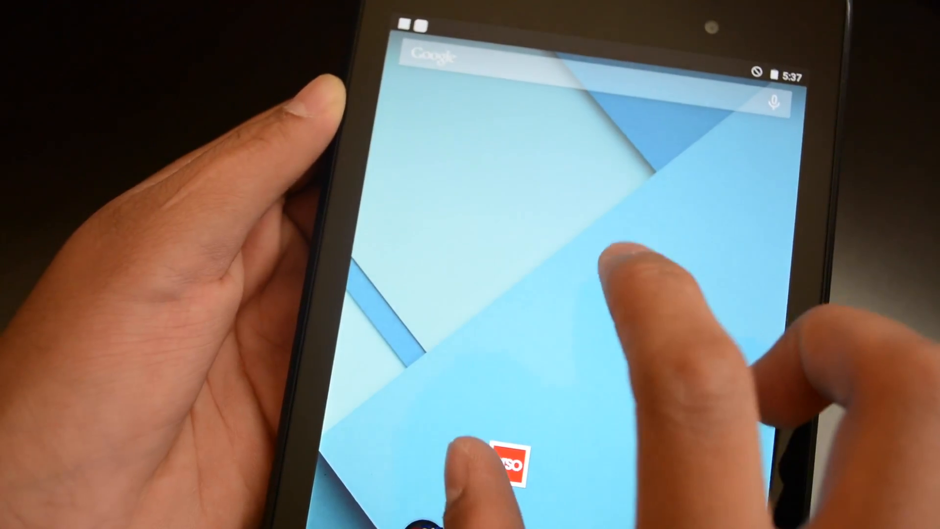
{"action": "left_click", "coordinate": [505, 457]}
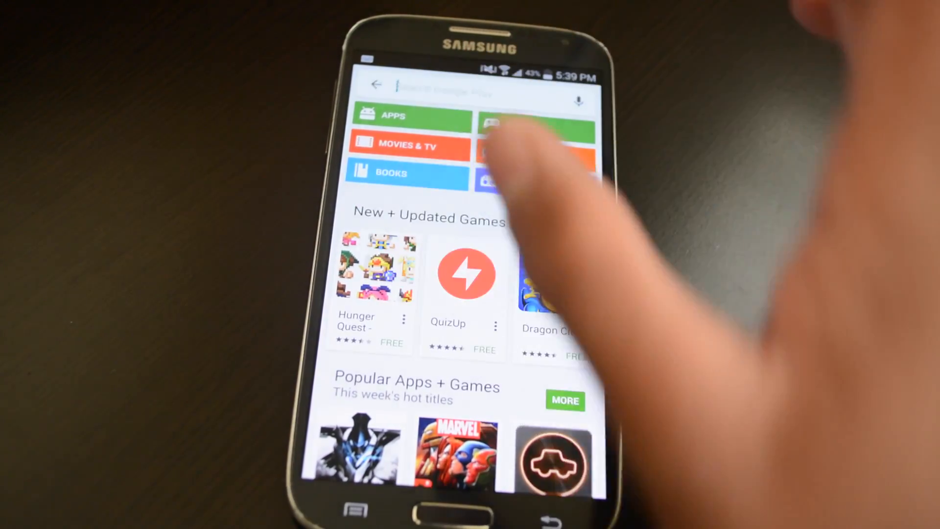
Search the Play Store for 'dtso' and open the DTSO: Double Tap Screen On Off listing
{"action": "left_click", "coordinate": [467, 87]}
{"action": "type", "text": "dts"}
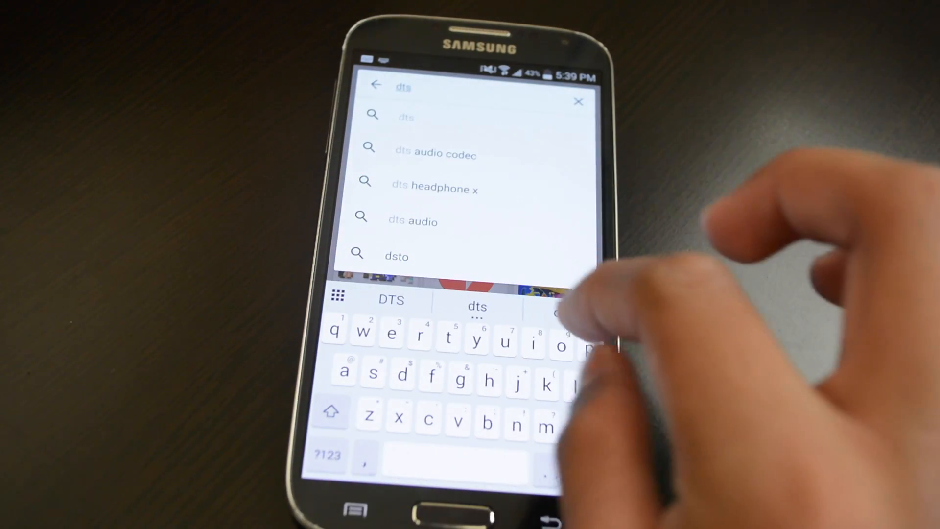
{"action": "type", "text": "o"}
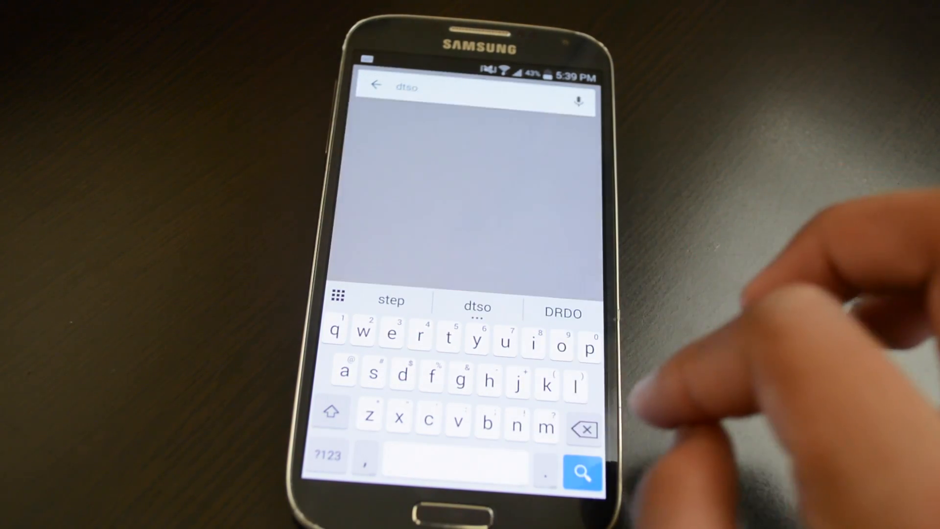
{"action": "left_click", "coordinate": [581, 470]}
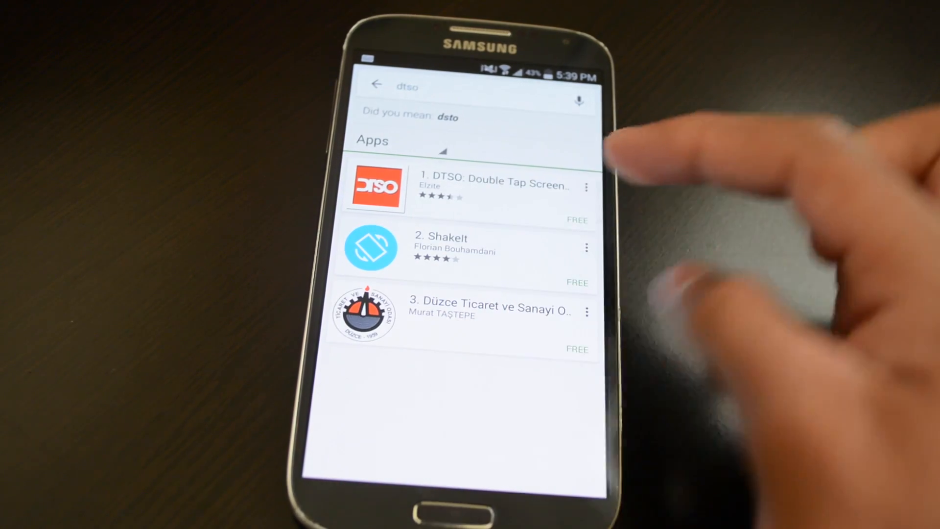
{"action": "left_click", "coordinate": [491, 186]}
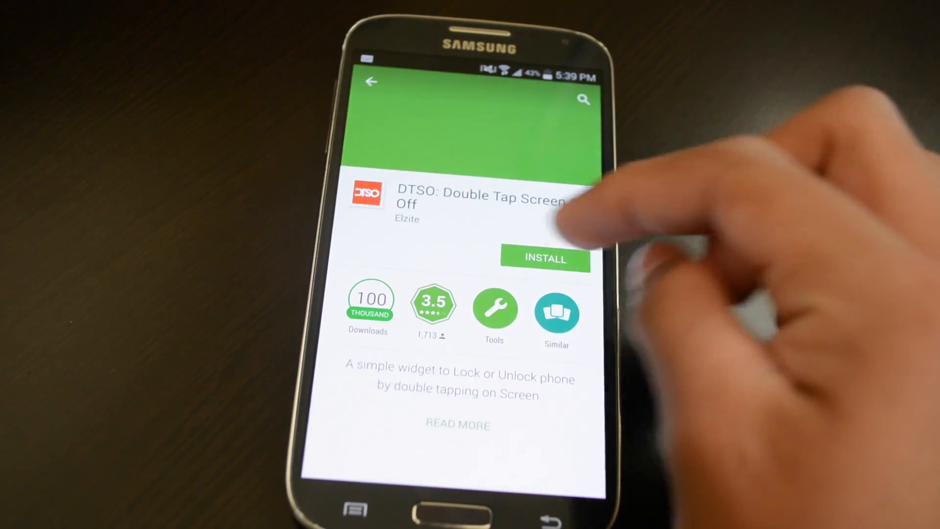
Install DTSO, accept its permissions, and launch it
{"action": "left_click", "coordinate": [544, 258]}
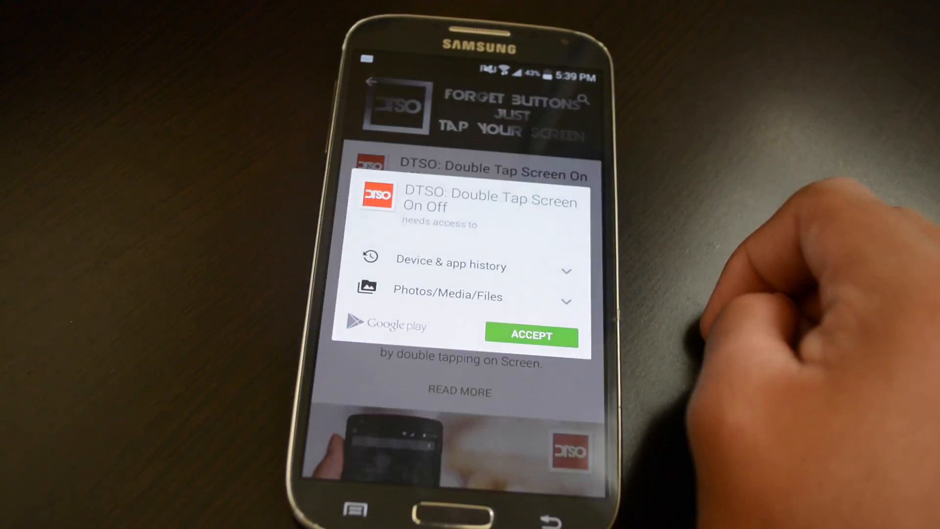
{"action": "left_click", "coordinate": [531, 334]}
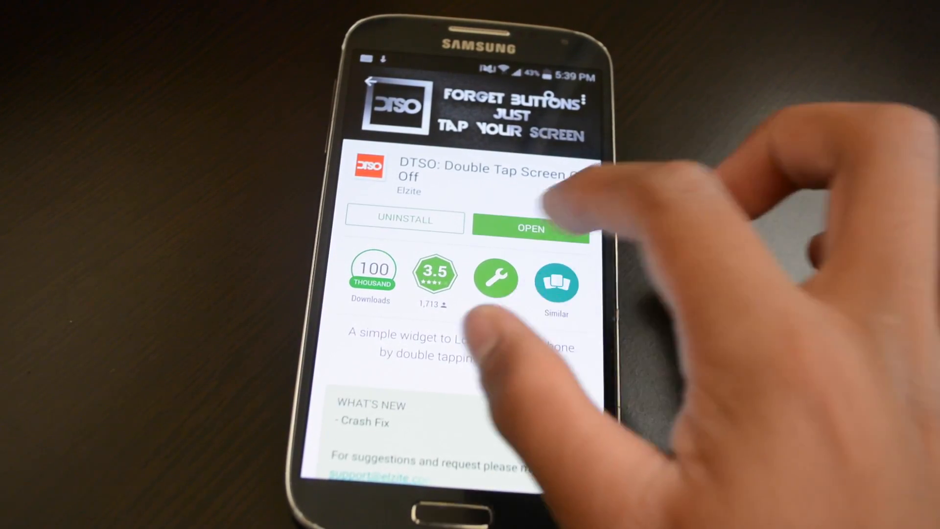
{"action": "left_click", "coordinate": [530, 228]}
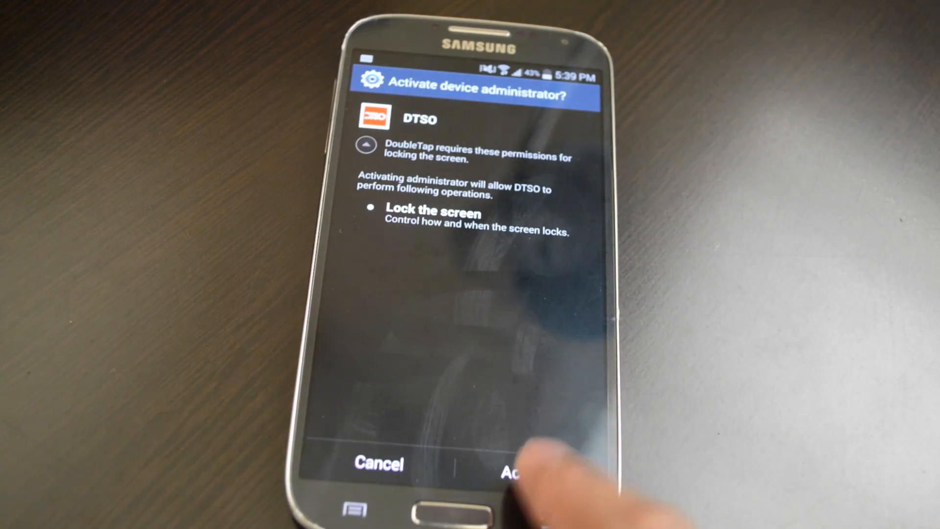
Activate DTSO as device administrator and dismiss the uninstall instructions dialog
{"action": "left_click", "coordinate": [519, 464]}
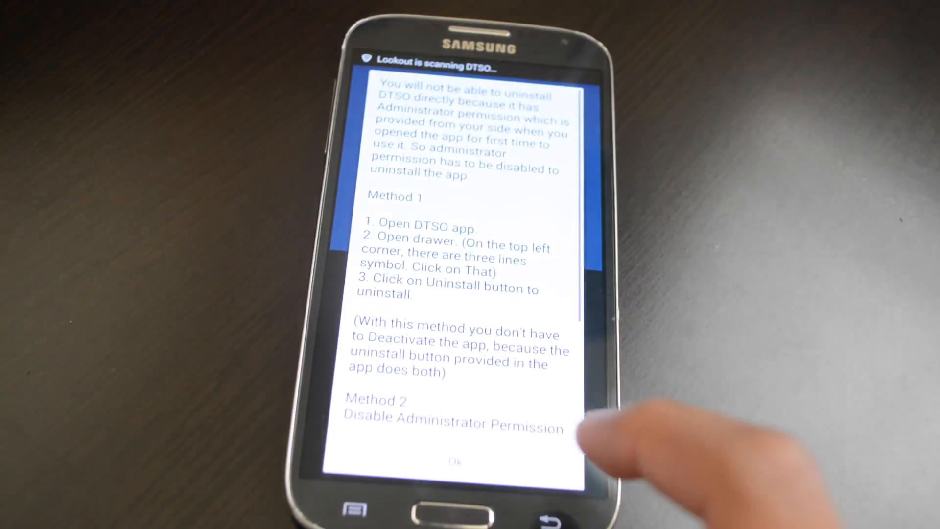
{"action": "left_click", "coordinate": [456, 461]}
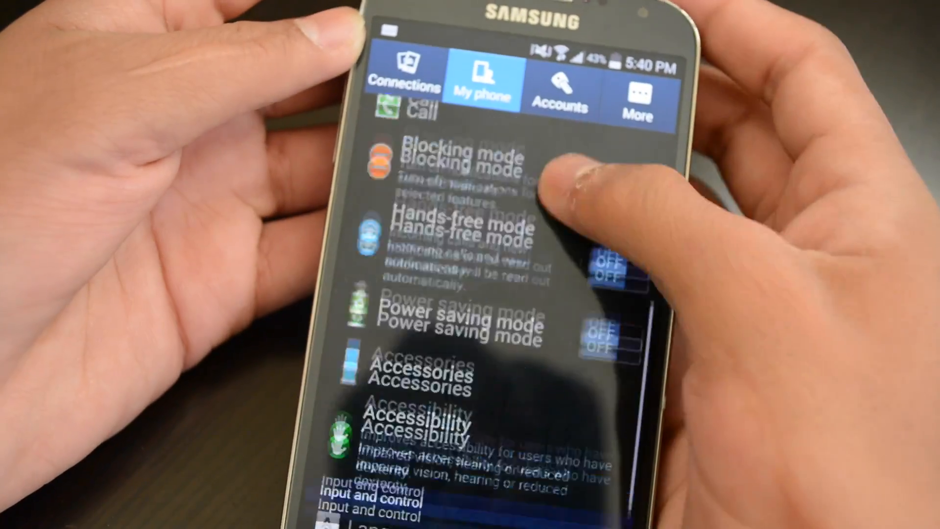
{"action": "left_click", "coordinate": [414, 419]}
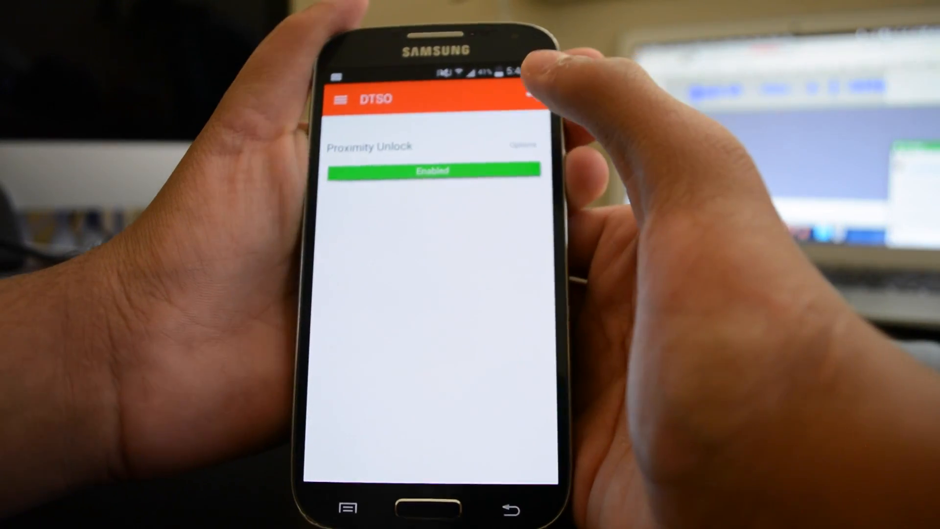
Set Proximity Unlock's No of Clicks to Unlock to 3 in its options
{"action": "left_click", "coordinate": [521, 145]}
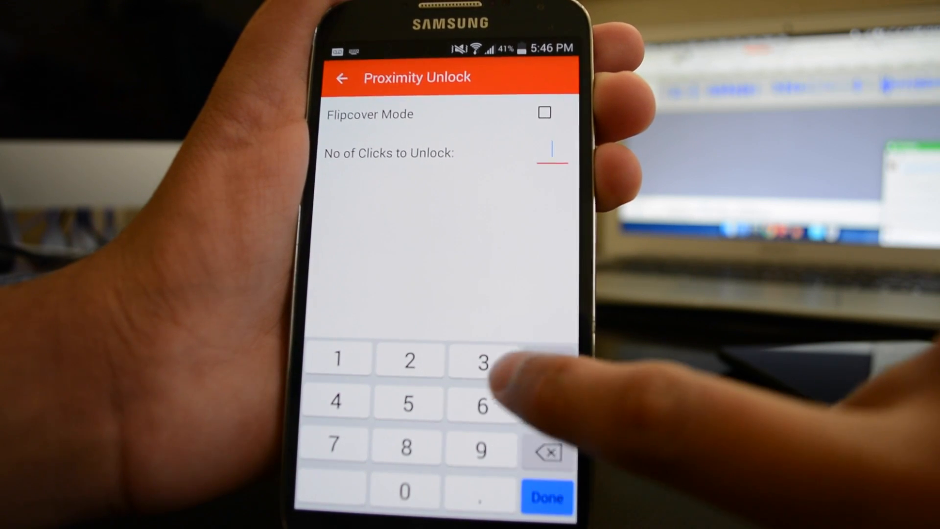
{"action": "left_click", "coordinate": [481, 359]}
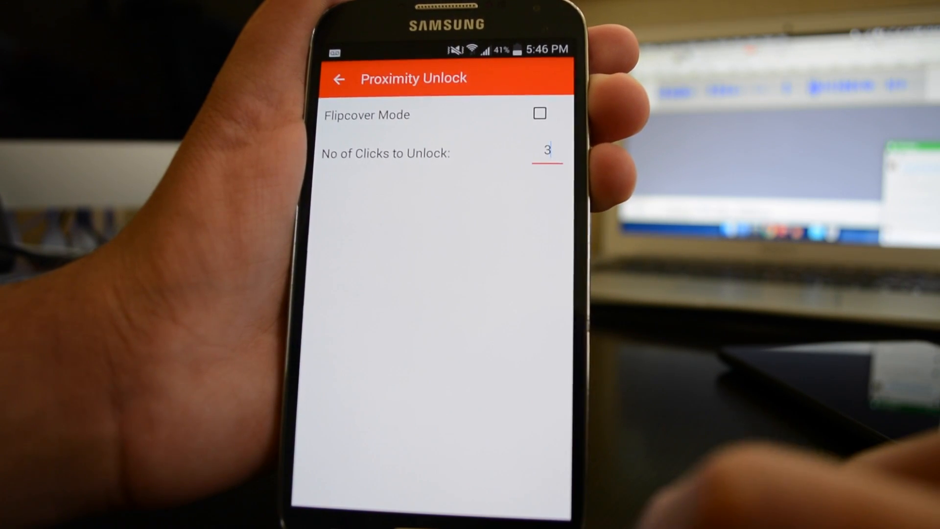